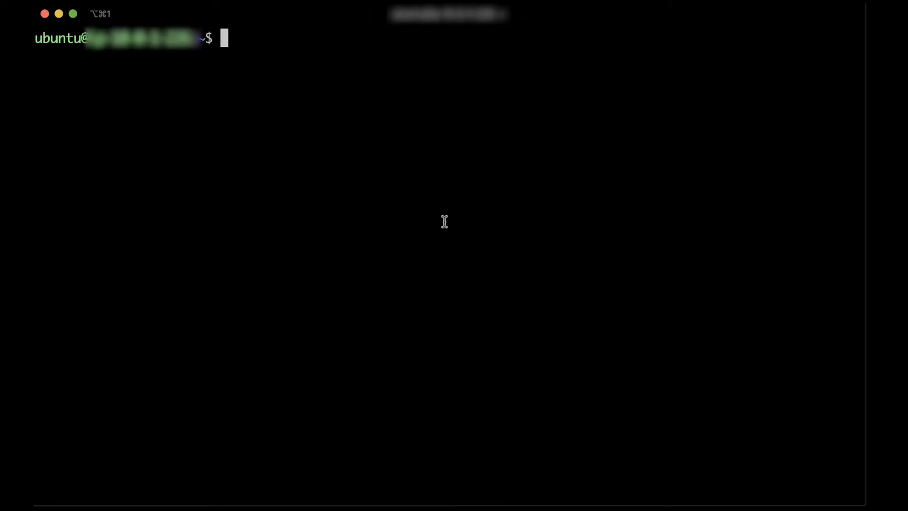
# Step: Check the Docker version, then list the folder and show the python/lib tree with requirements.txt
pyautogui.write('docker --ver')
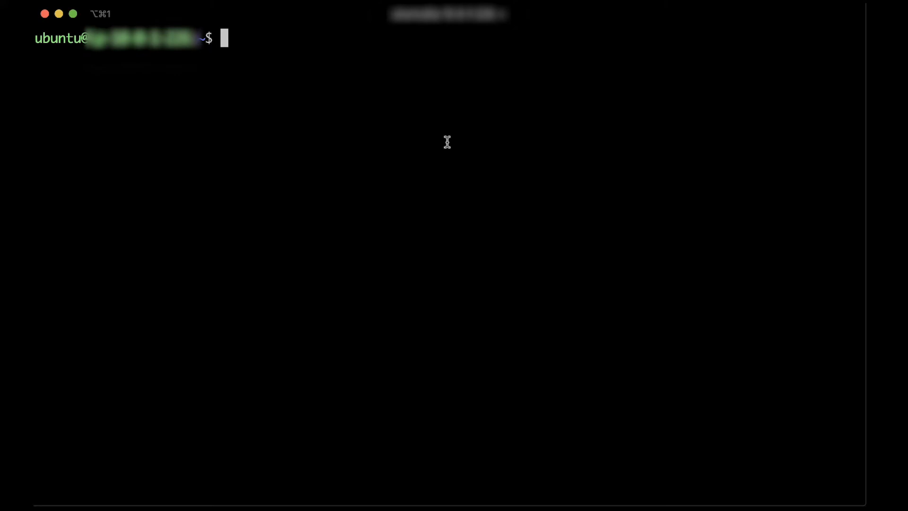
pyautogui.write('ls')
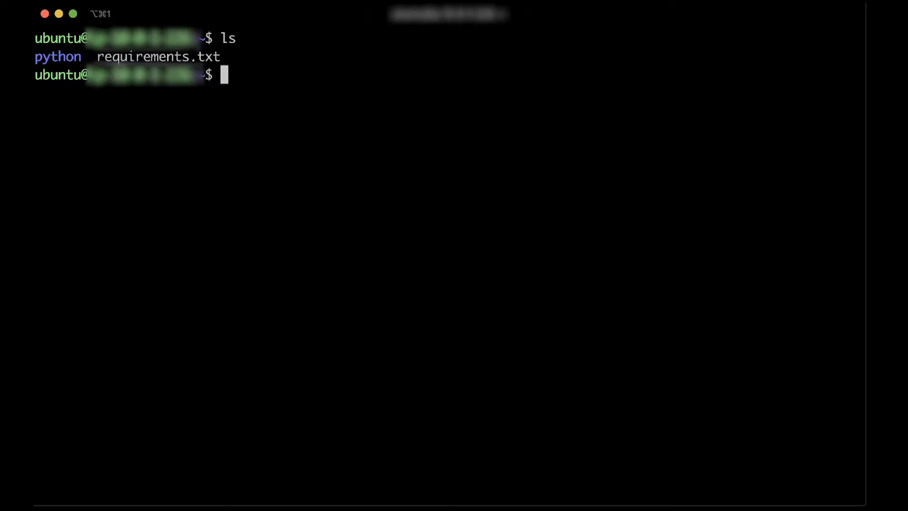
pyautogui.write('tree')
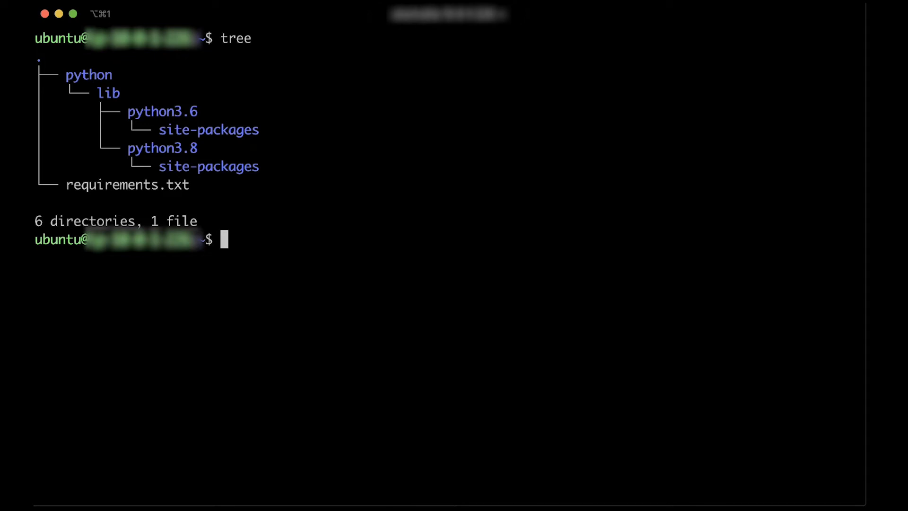
# Step: Edit requirements.txt in nano to list requests and save it
pyautogui.write('nano requirements.txt')
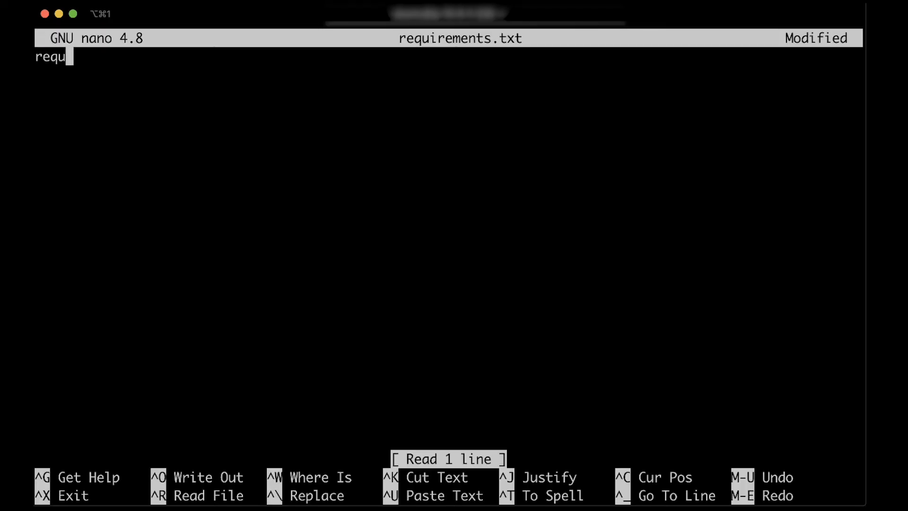
pyautogui.press('ctrl+x')
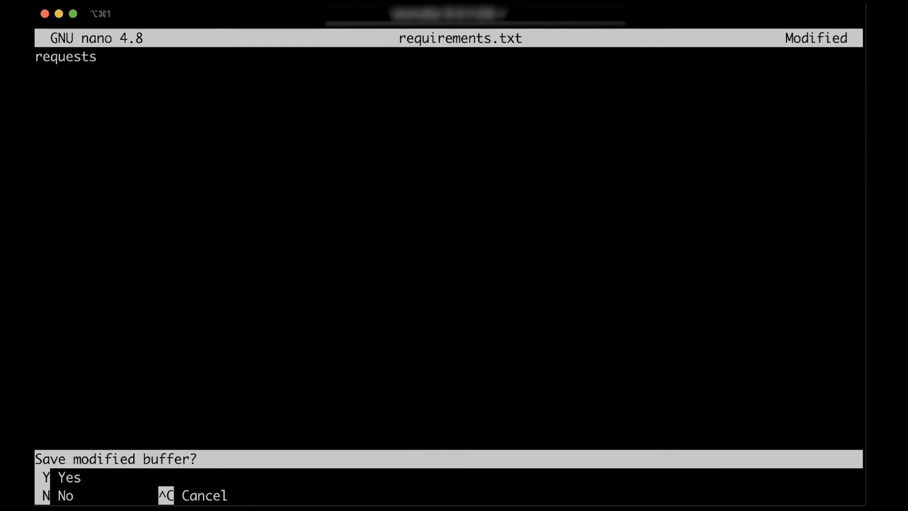
pyautogui.press('y')
pyautogui.write('cat requirements.txt')
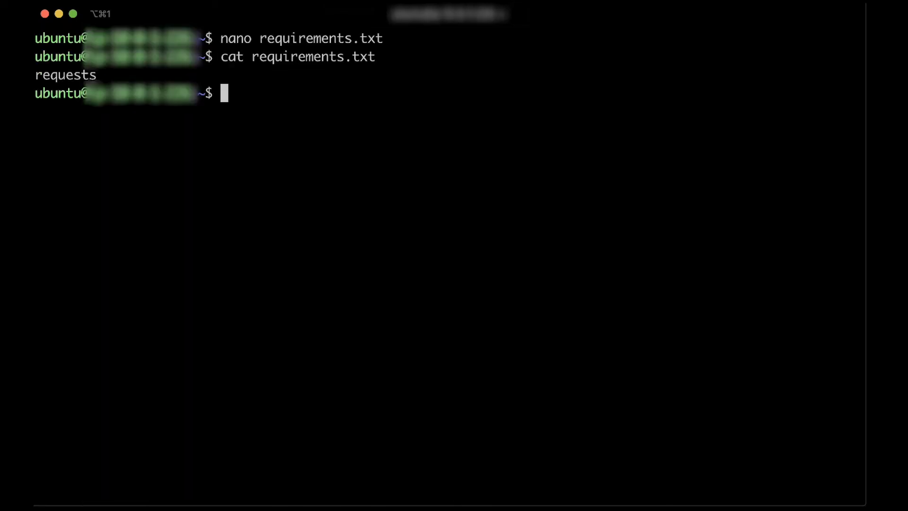
pyautogui.write('sudo docker run -v "$PWD":/var/task "amazon/aws-sam-cli-build-image-python3.6" /bin/sh -c "pip install -r requirements.txt -t python/lib/python3.6/site-packages/; exit"')
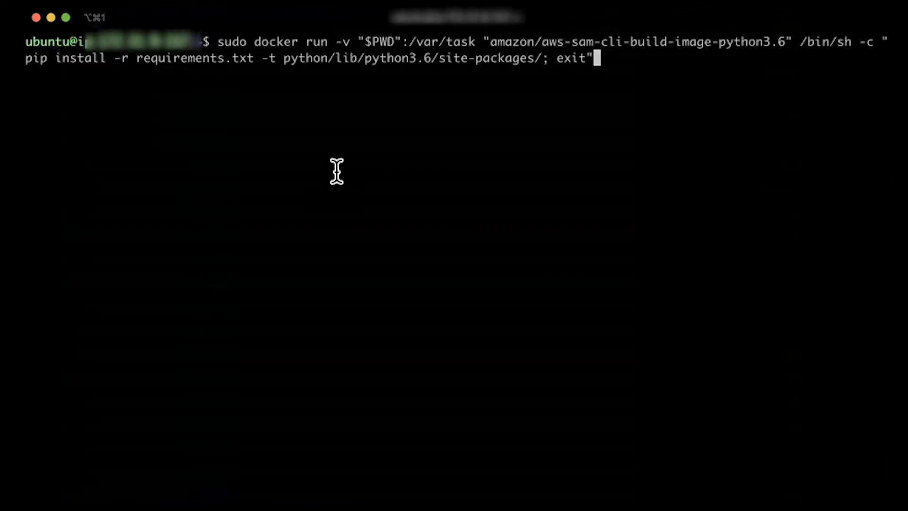
pyautogui.moveTo(660, 85)
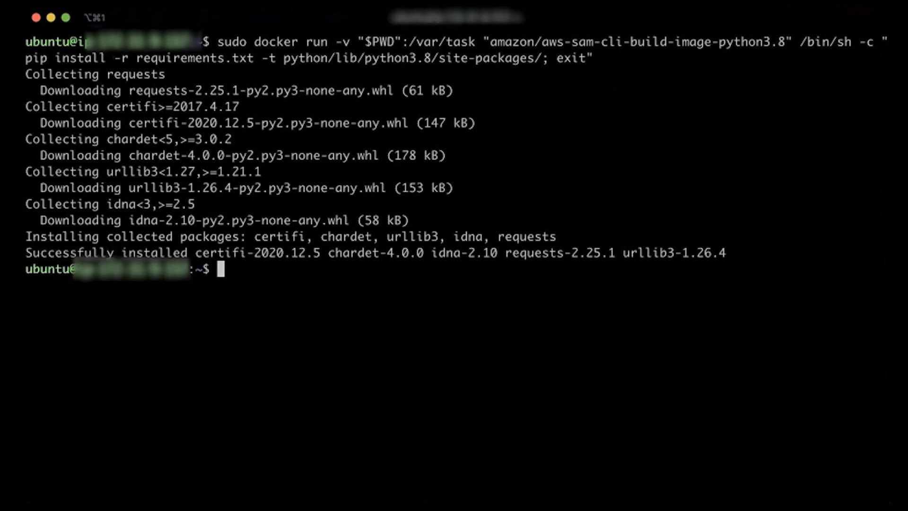
# Step: Show the folder tree five levels deep to verify requests landed in python3.8 site-packages
pyautogui.write('tree -L 5')
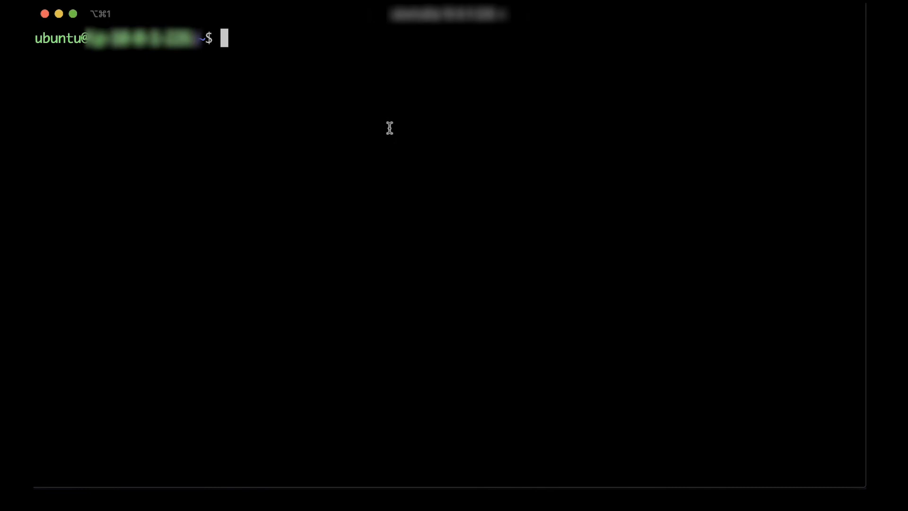
# Step: Zip the python folder into mypythonlibs.zip and confirm it sits beside requirements.txt
pyautogui.write('zip -r mypythonlibs.zip python > /dev/null')
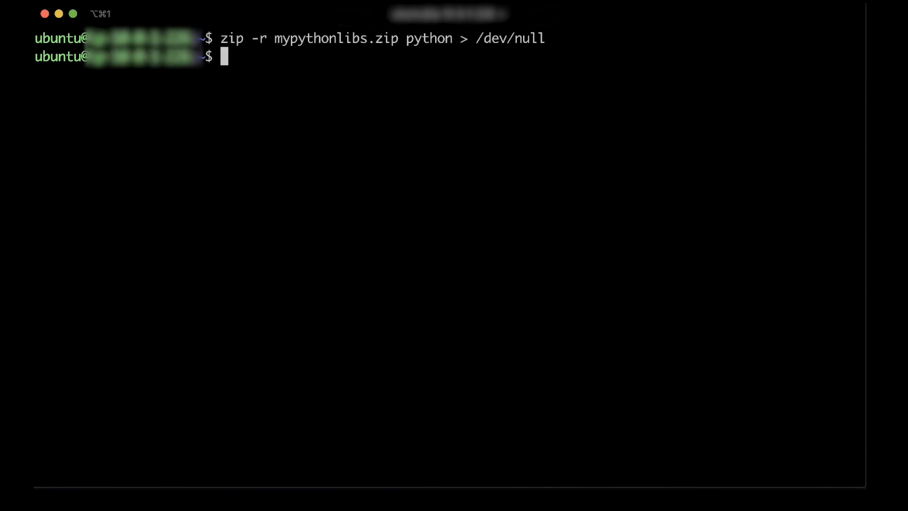
pyautogui.moveTo(800, 167)
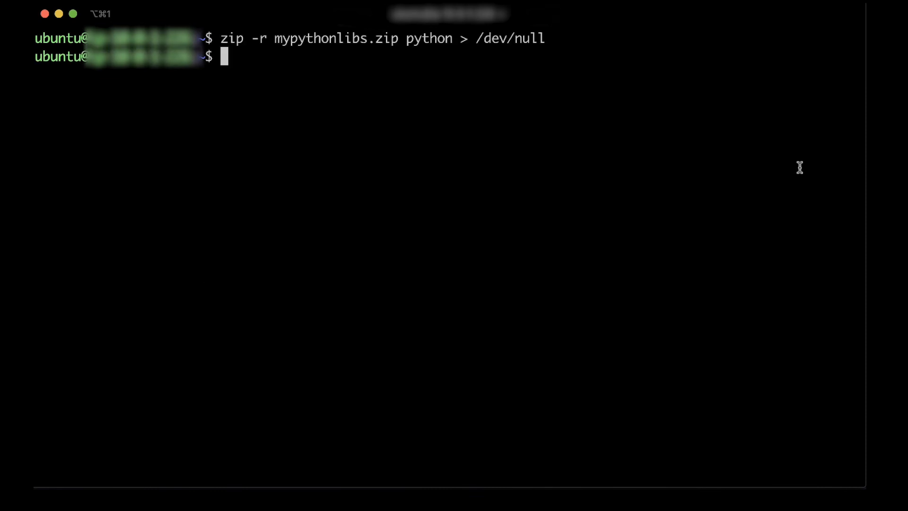
pyautogui.write('ls')
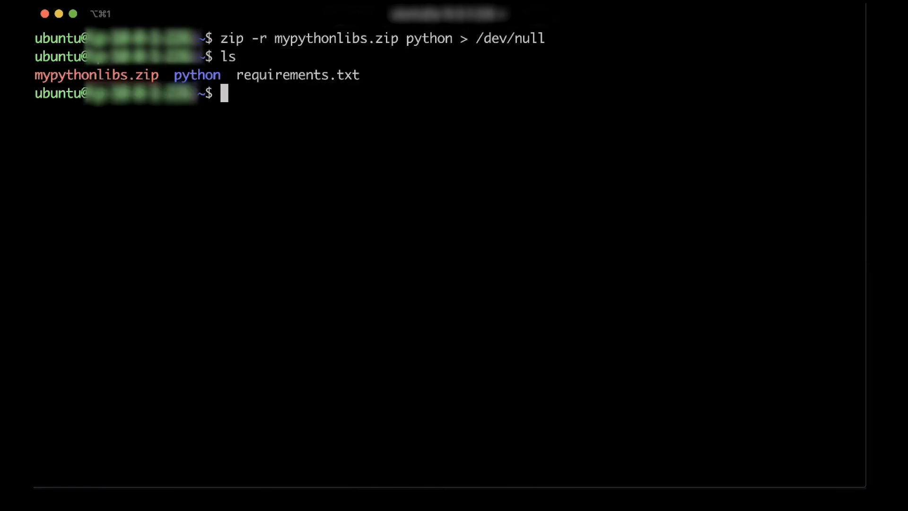
pyautogui.moveTo(492, 42)
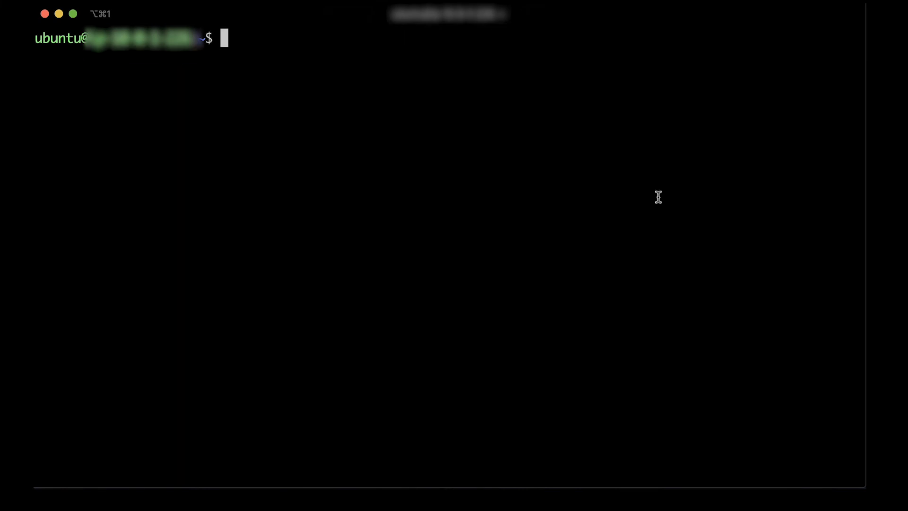
# Step: Publish mypythonlibs.zip as Lambda layer mylayer, described "My python libs", compatible with python3.6 and python3.8
pyautogui.write('aws lambda publish-layer-version --layer-name mylayer --description "My python libs" --zip-file fileb://mypythonlibs.zip --compatible-runtimes "python3.6" "python3.8"')
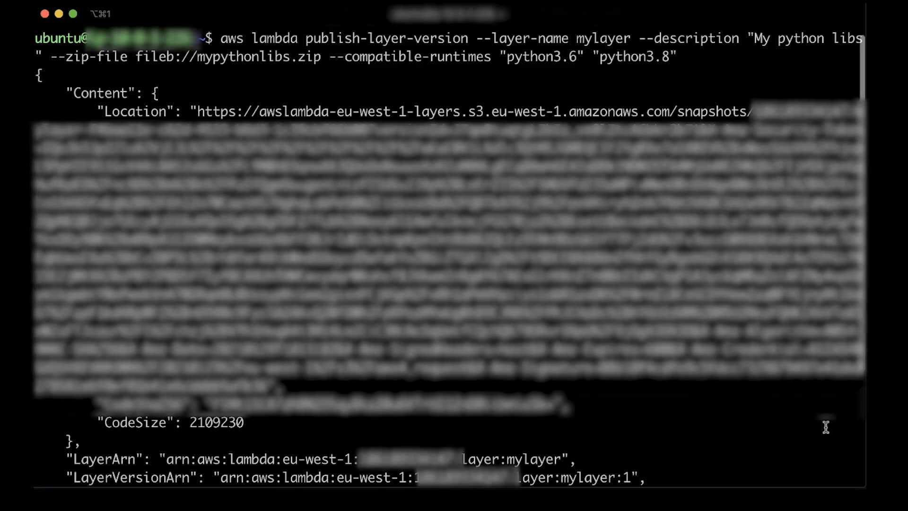
pyautogui.scroll(-3)
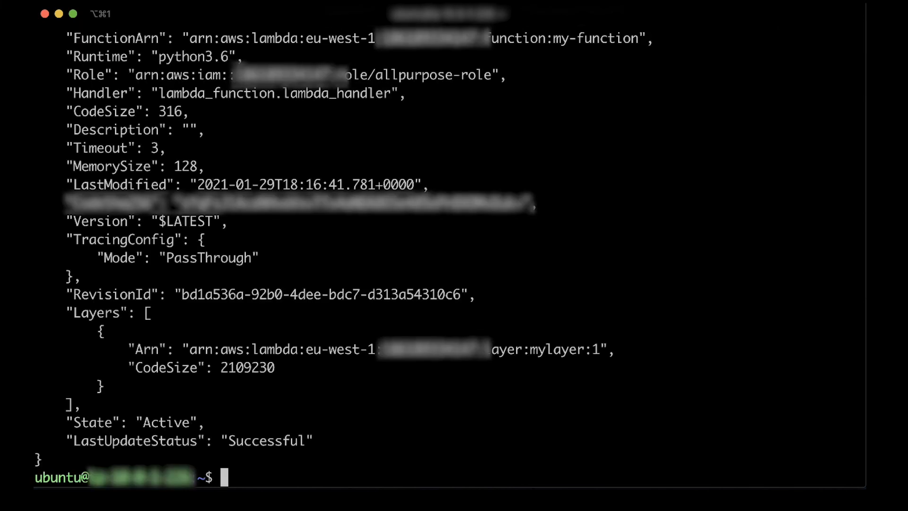
pyautogui.moveTo(838, 351)
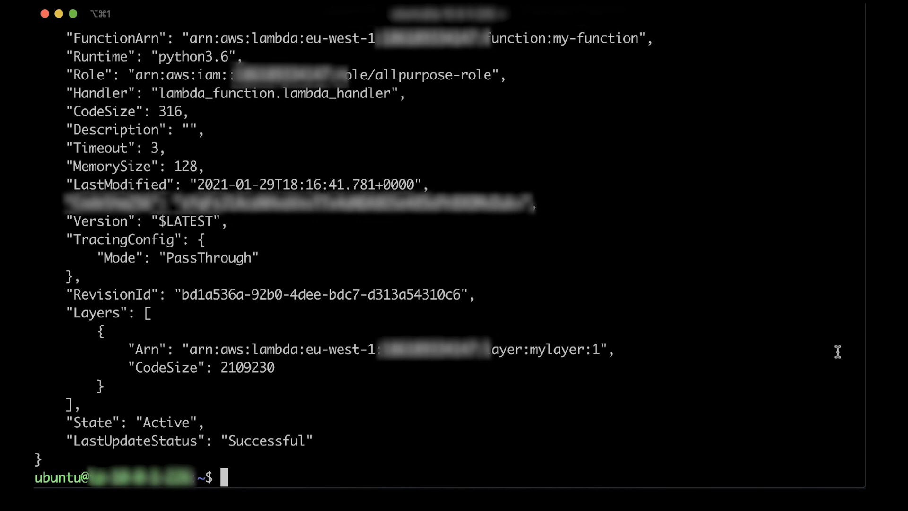